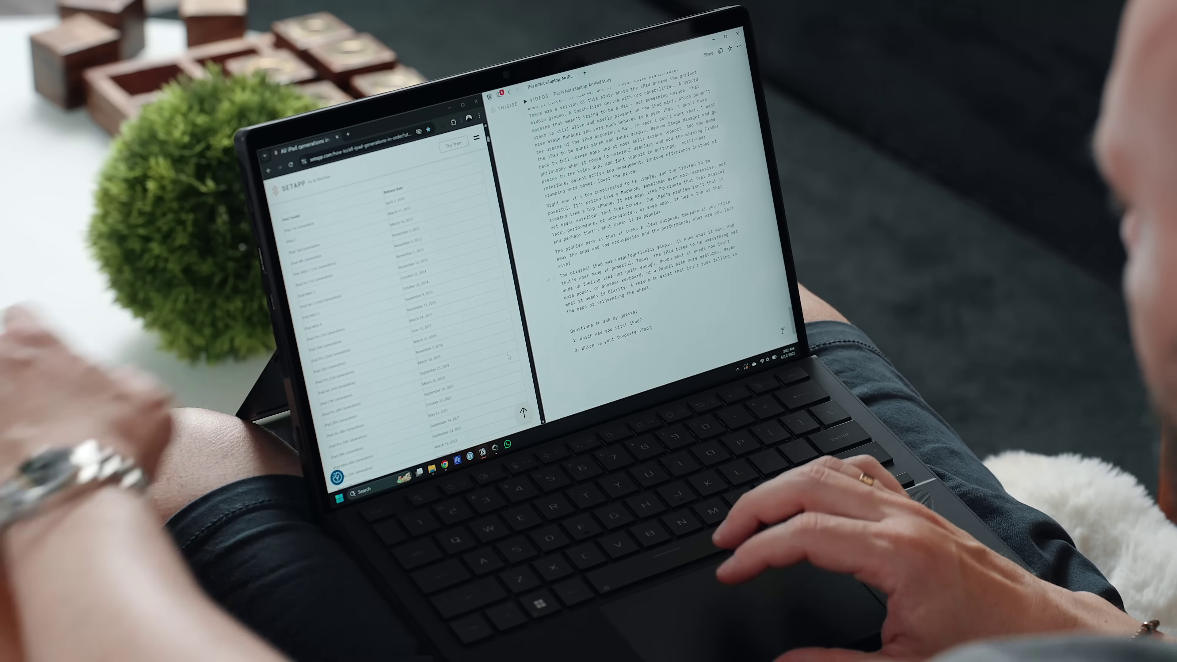
{"action": "scroll", "scroll_direction": "down", "scroll_amount": 3}
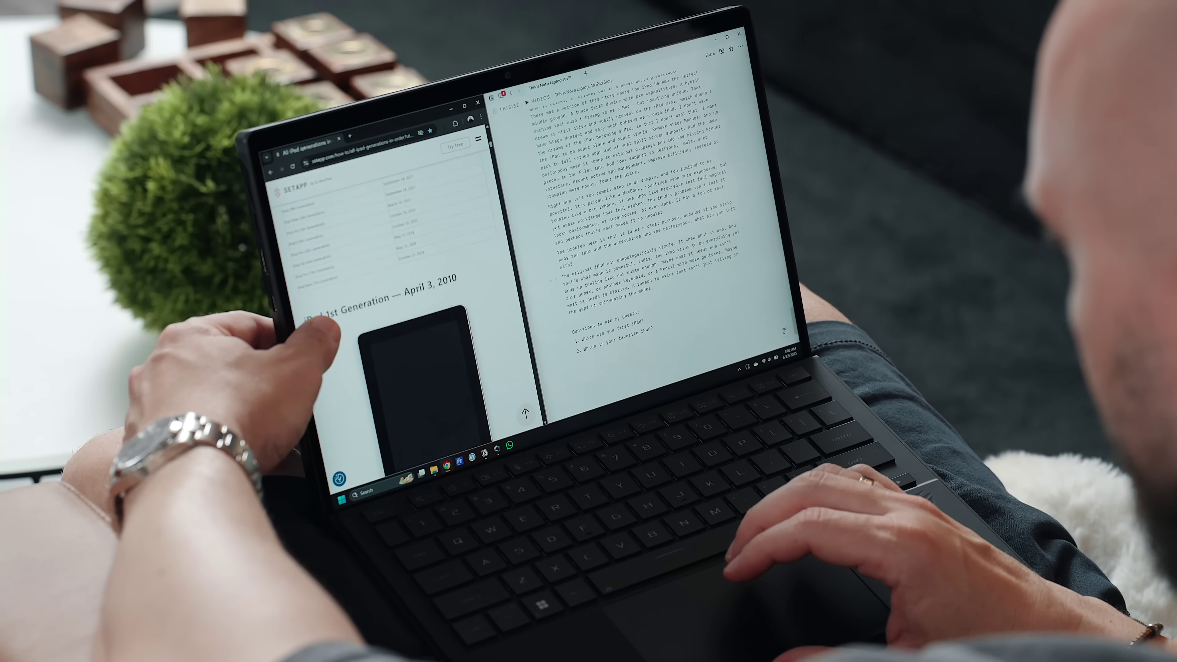